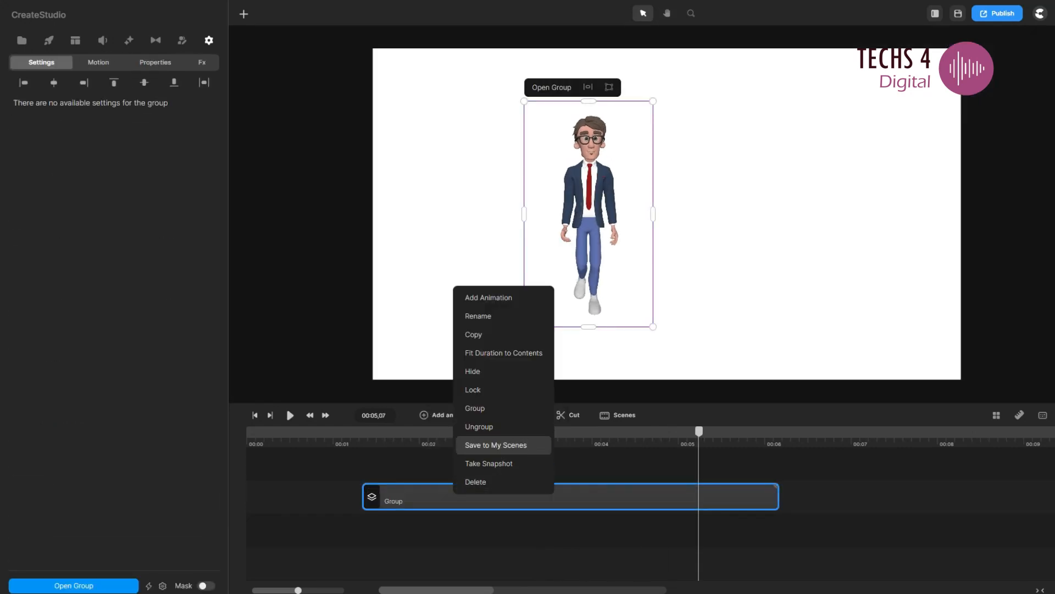
Step: Save the grouped 3D character clip to My Scenes for later reuse
left_click(476, 481)
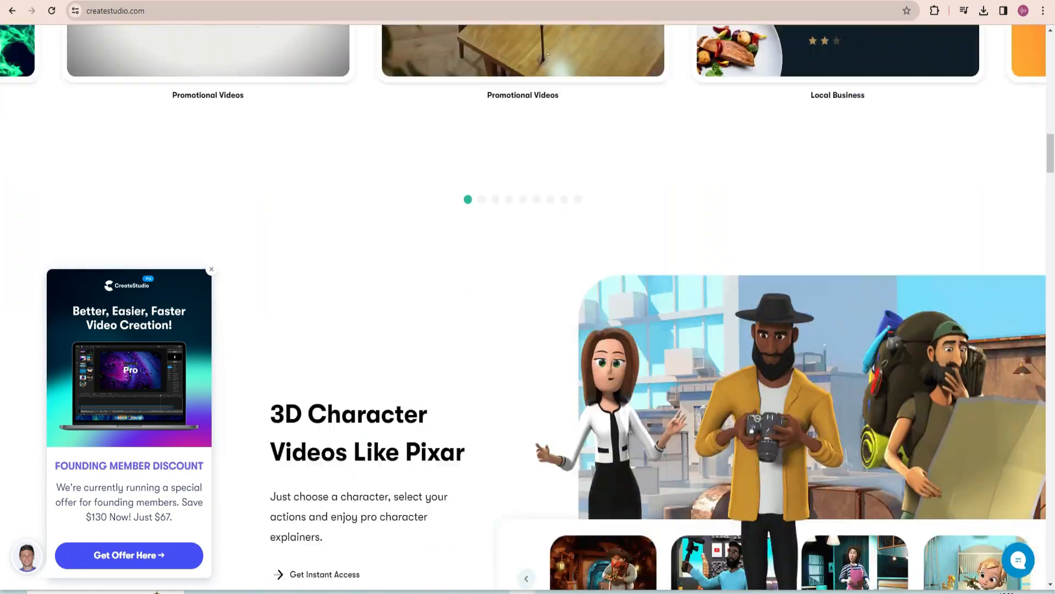
scroll("down", 3)
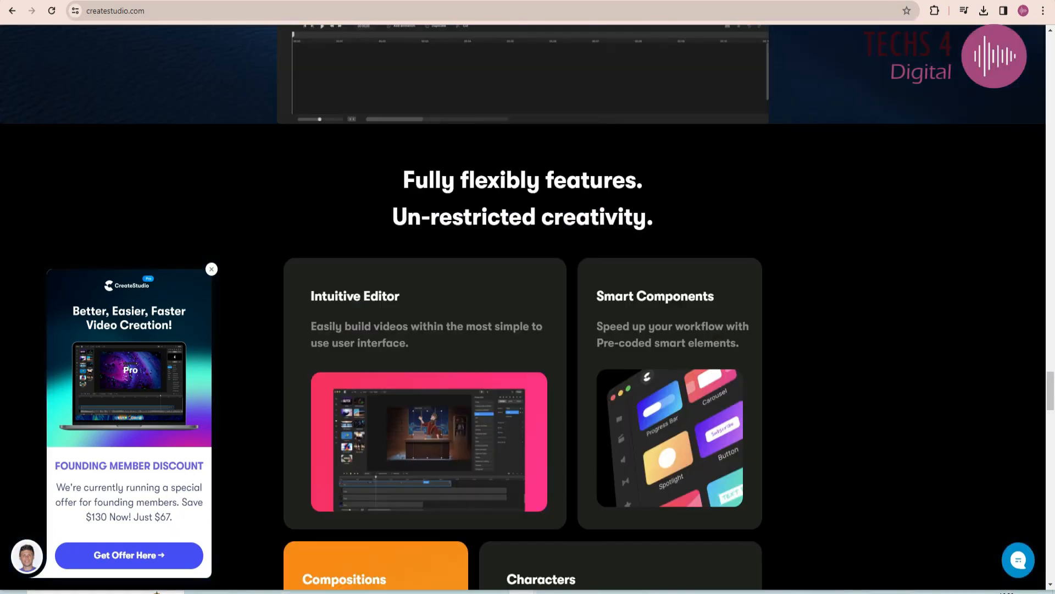
scroll("down", 3)
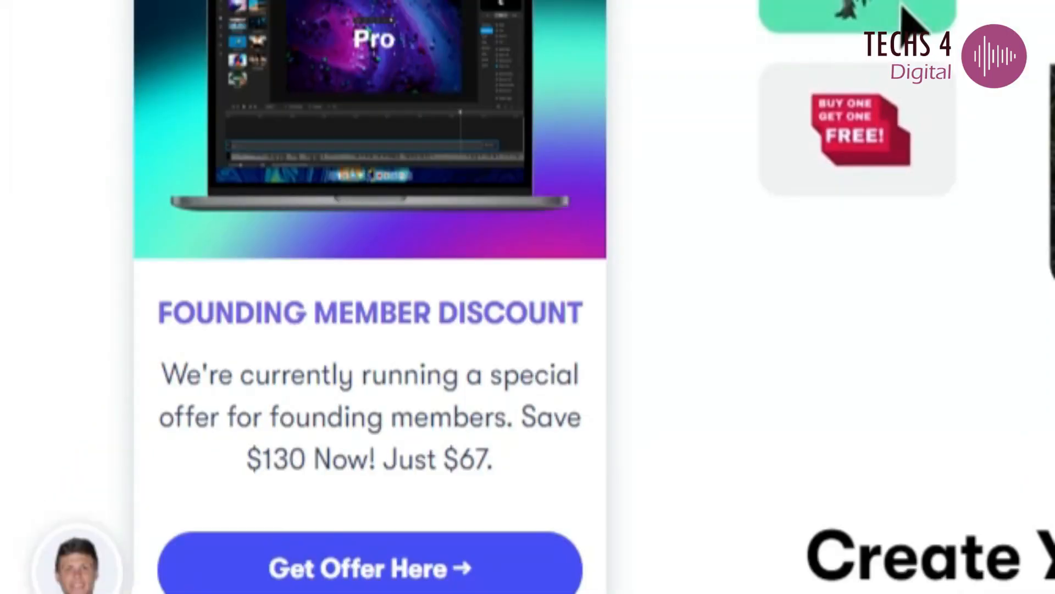
left_click(370, 565)
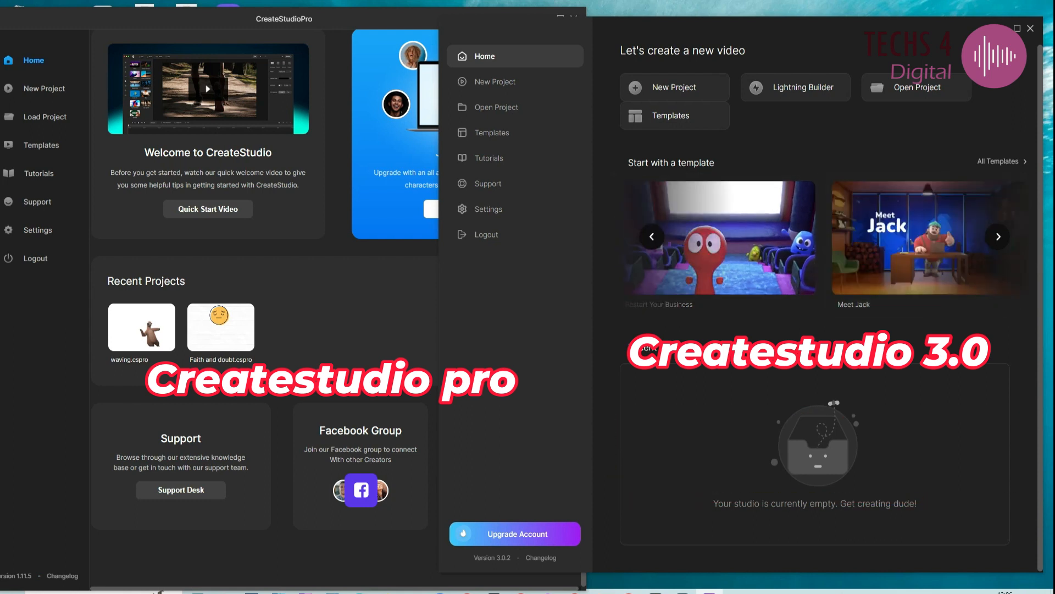
Step: Browse the free Scroll Stoppers templates in the template library
left_click(492, 132)
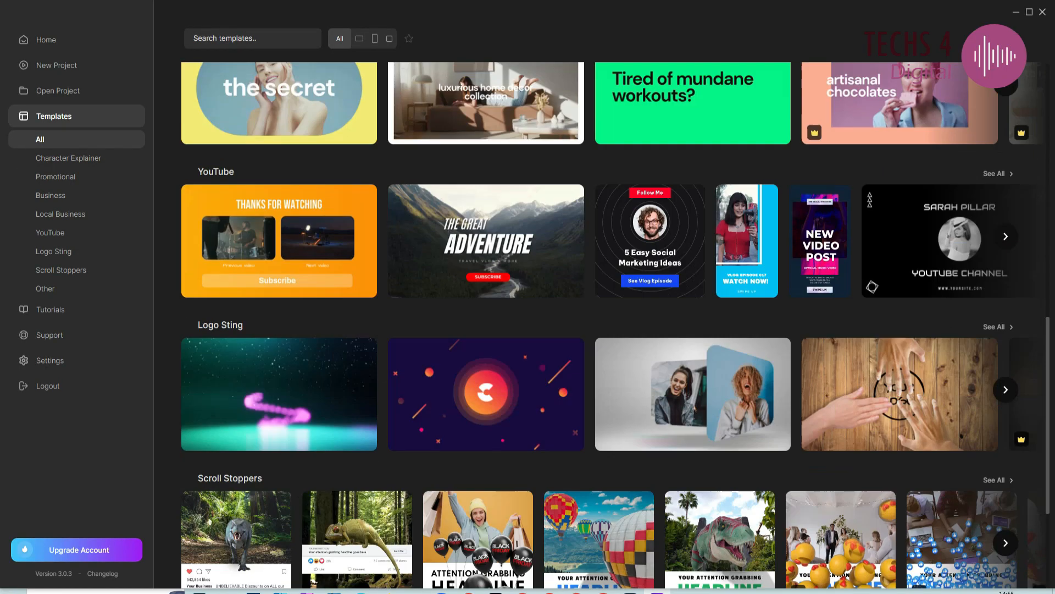
left_click(61, 270)
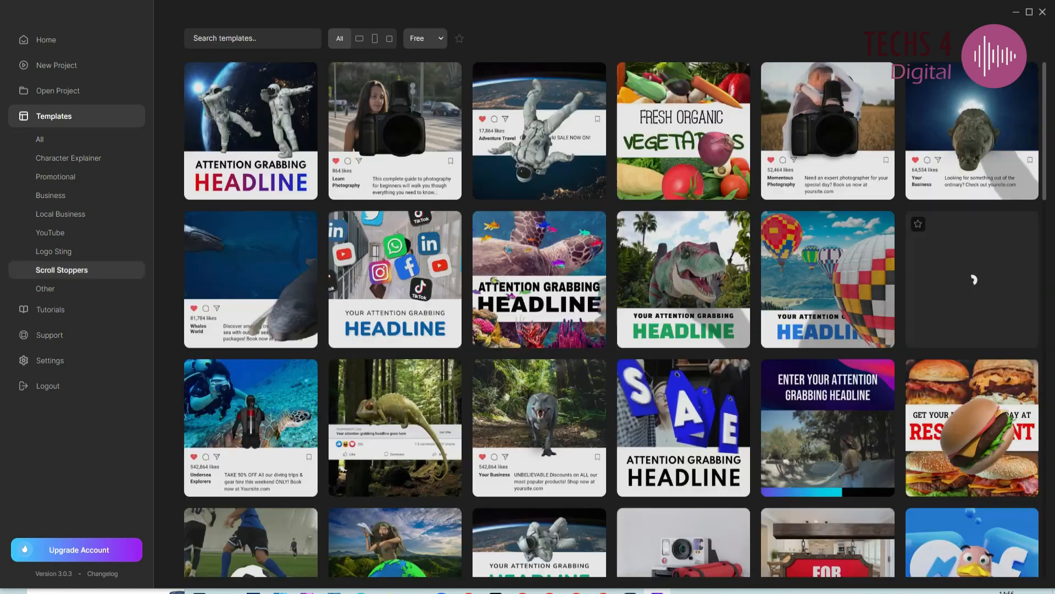
scroll("down", 3)
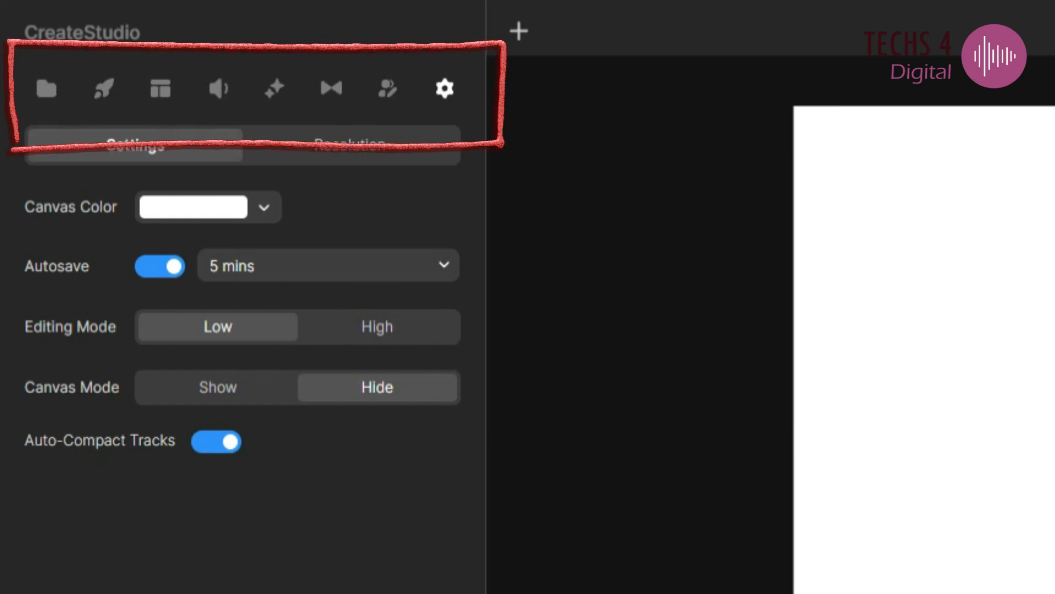
Step: Switch the editor's interface layout to Left Bar
left_click(847, 21)
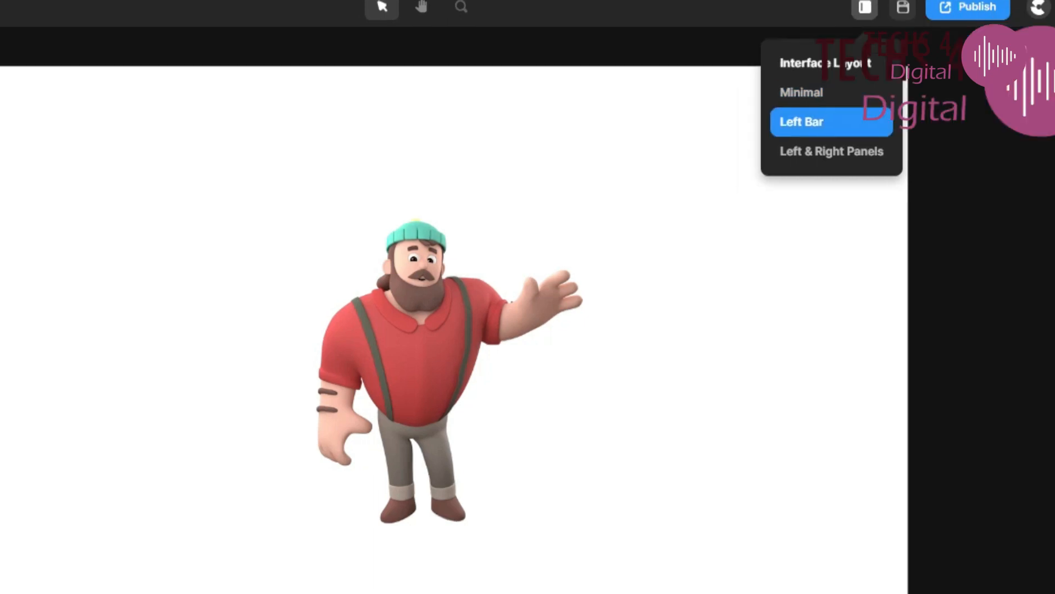
left_click(803, 122)
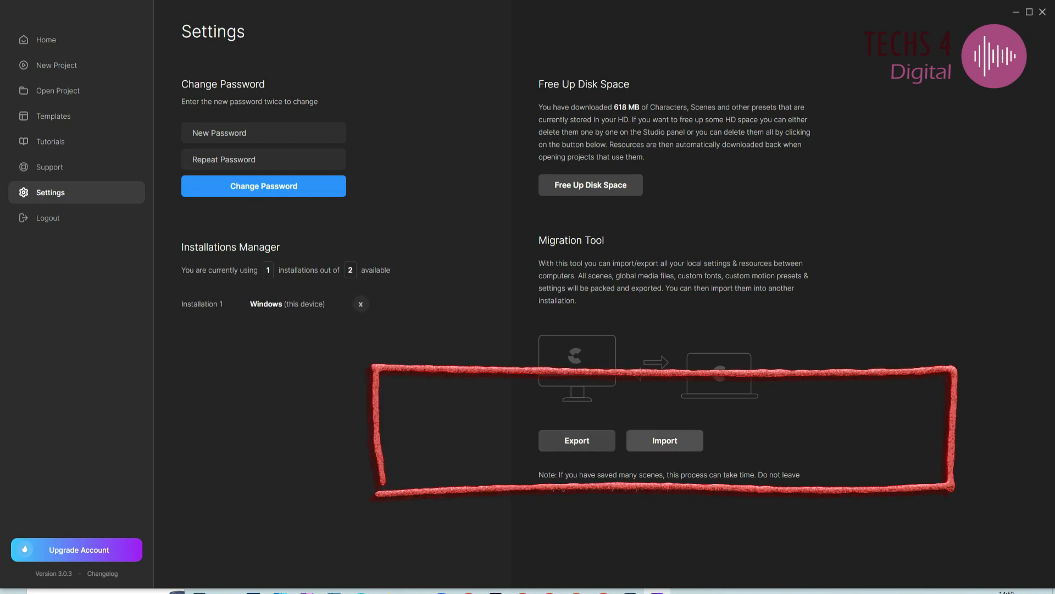
Step: Start the Migration Tool import and answer the overwrite confirmation prompt
left_click(663, 440)
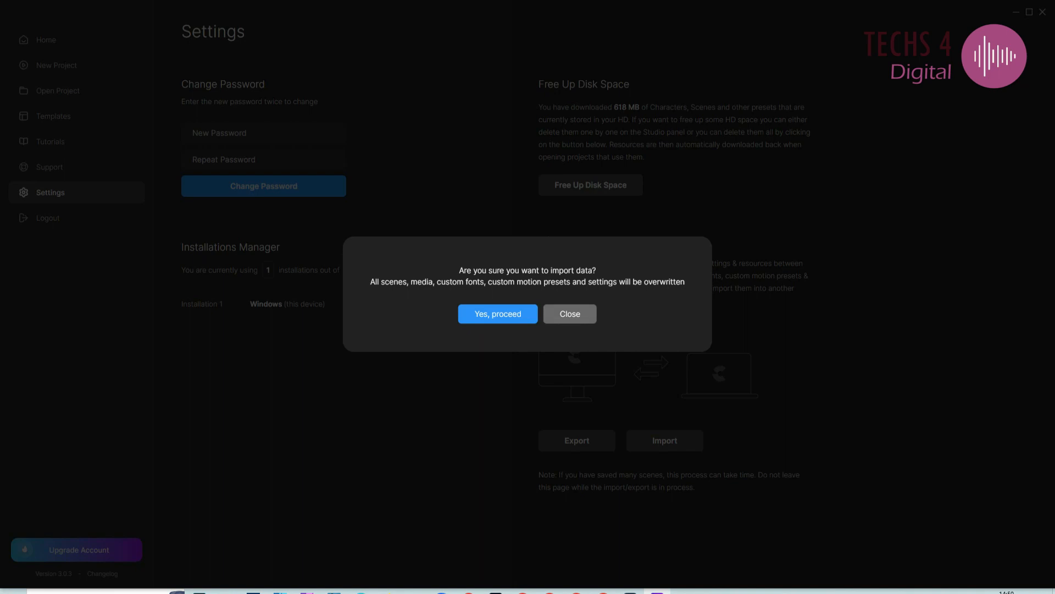
left_click(569, 314)
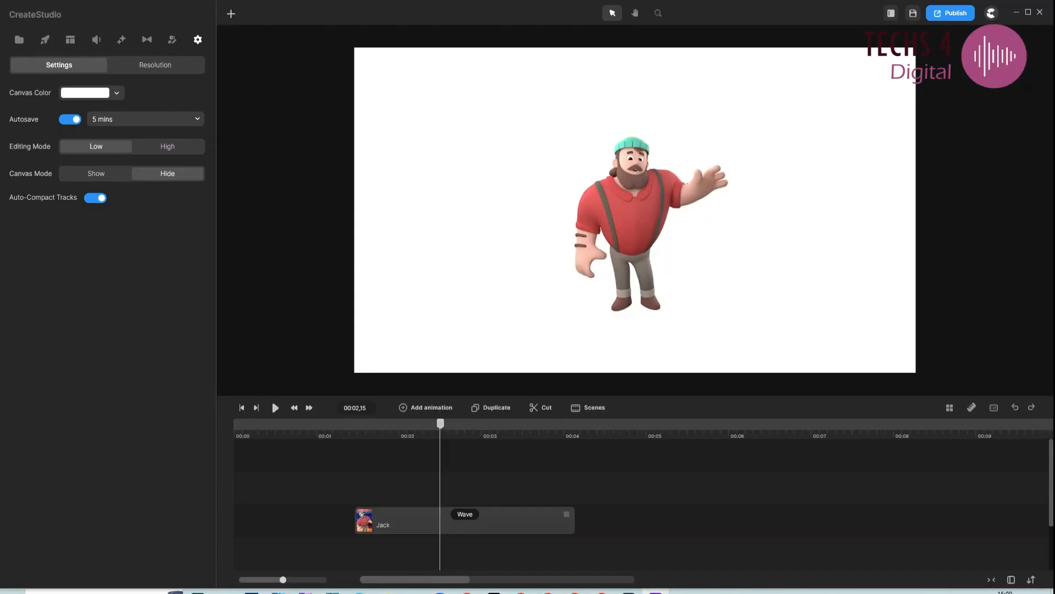
Step: Set the canvas resolution to the Standard YouTube HD Video preset, 1280 × 720
left_click(154, 65)
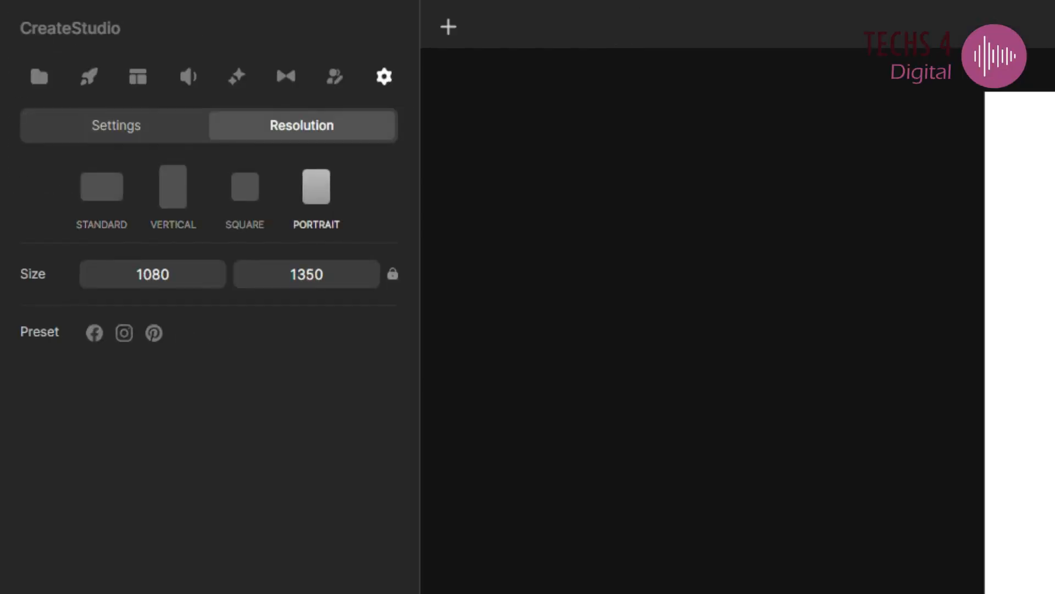
left_click(101, 186)
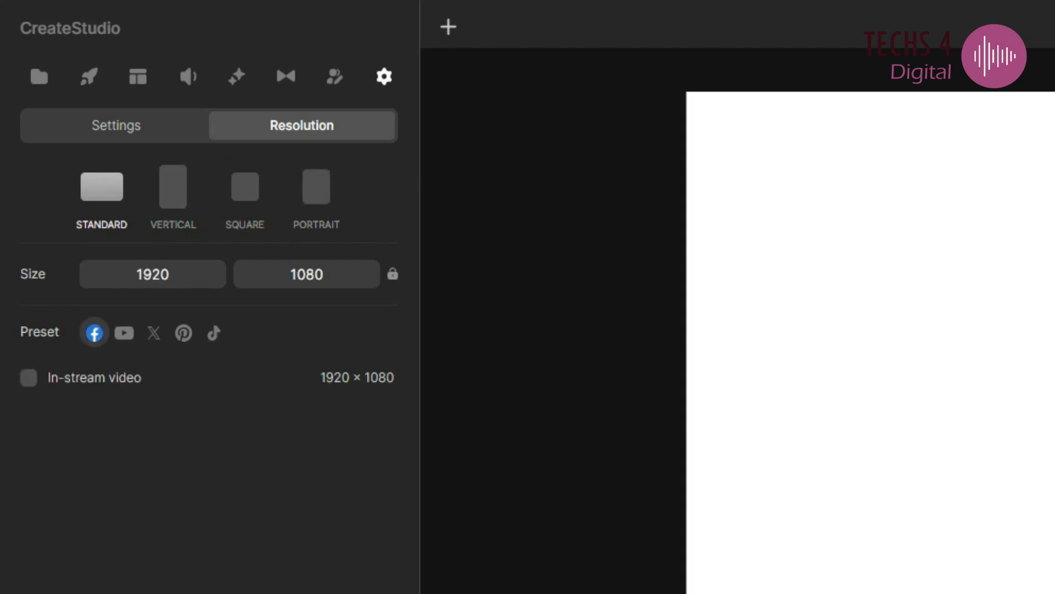
left_click(123, 332)
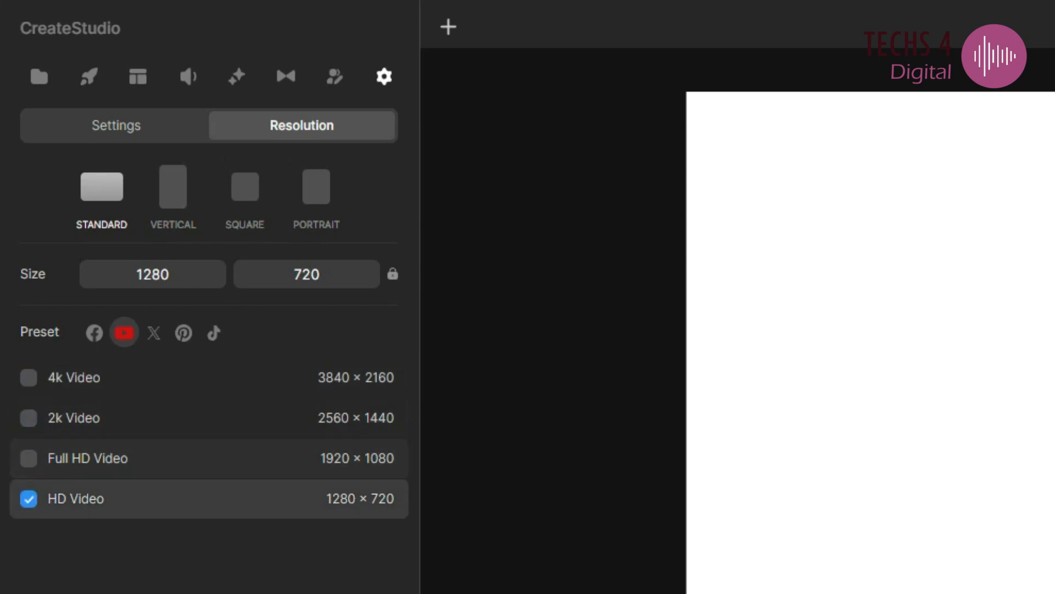
left_click(183, 333)
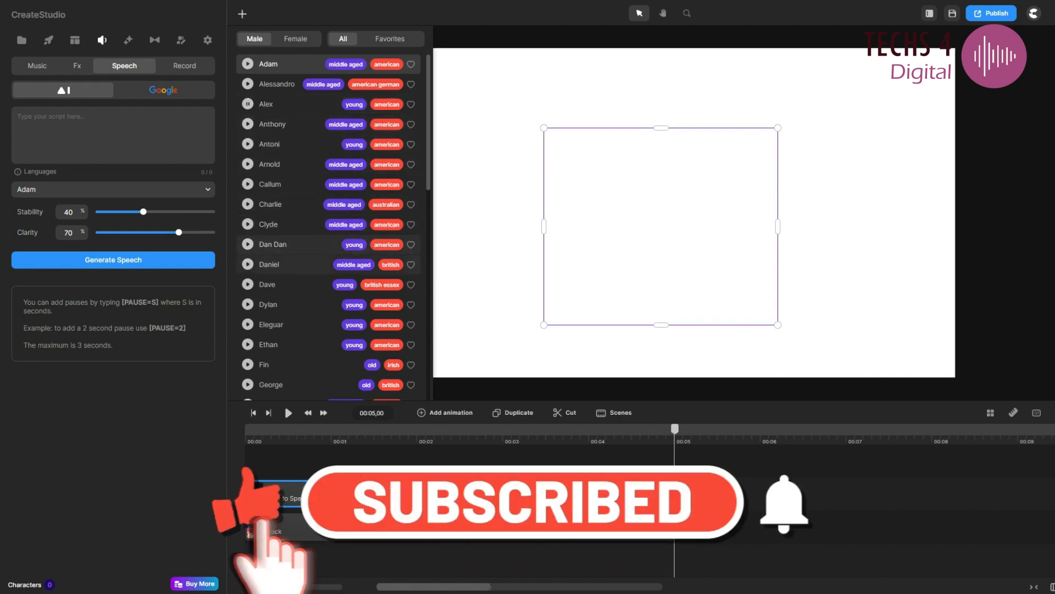
Step: Preview several male AI text-to-speech voice samples from the Speech list
scroll("down", 3)
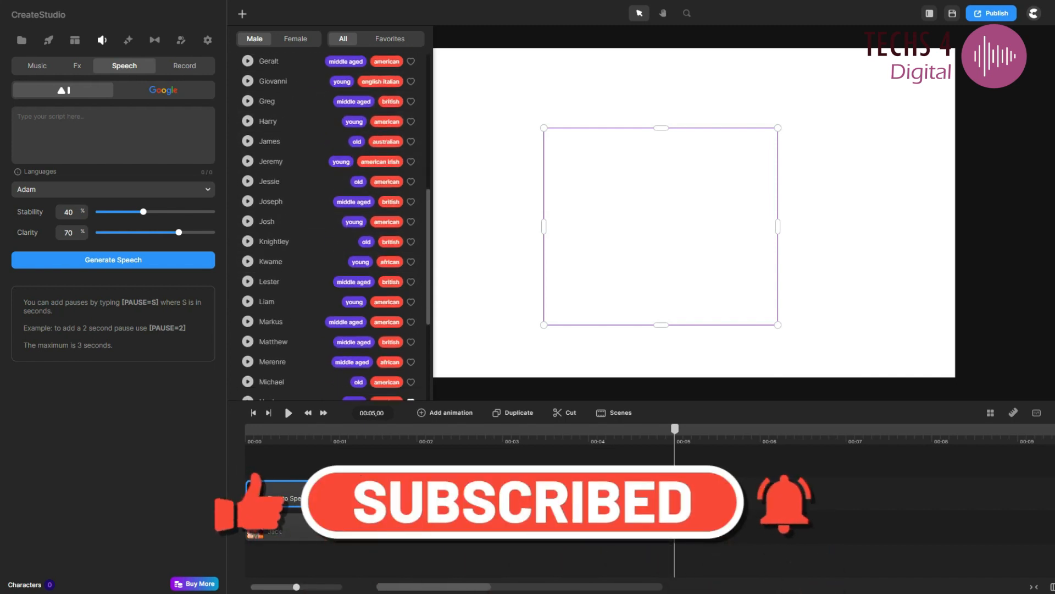
scroll("down", 3)
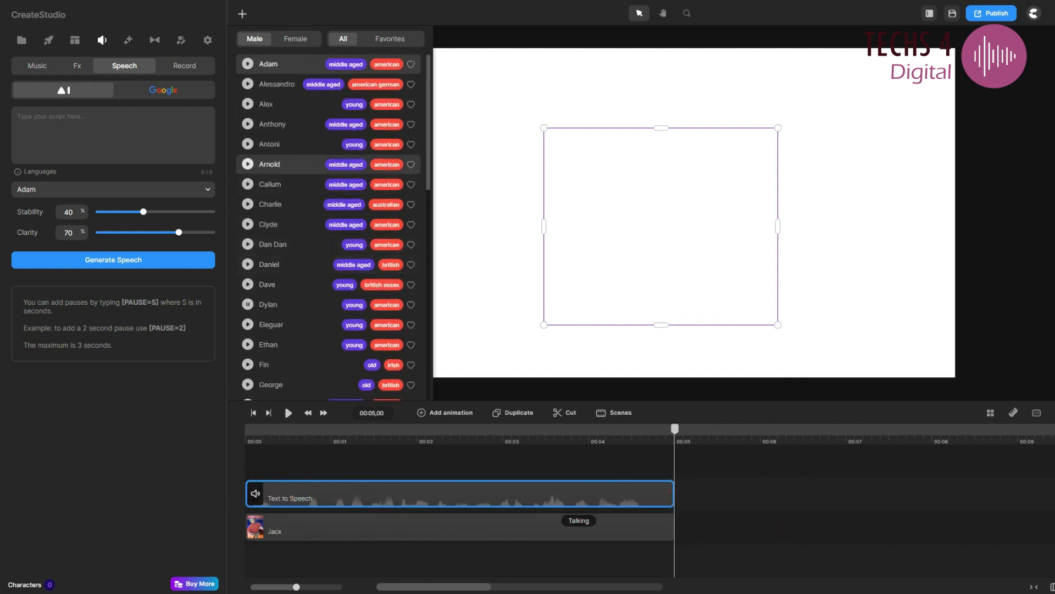
left_click(269, 183)
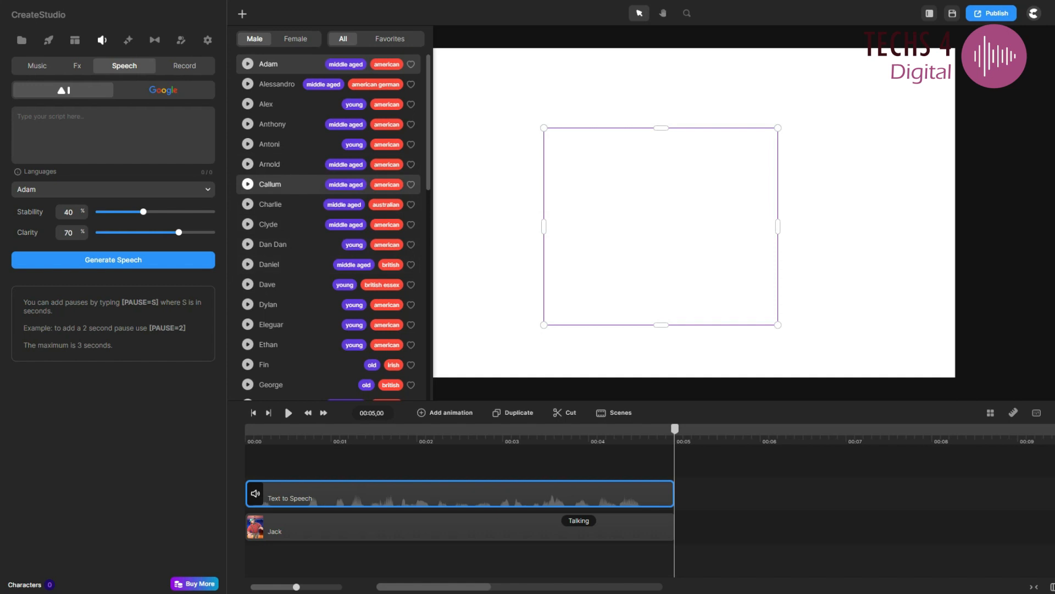
left_click(37, 65)
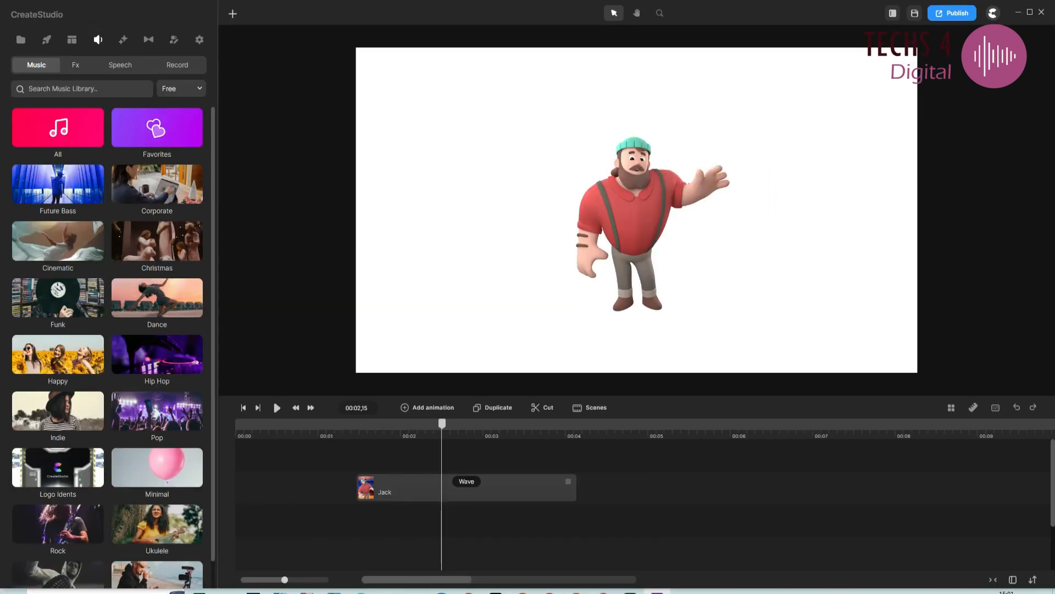
left_click(74, 66)
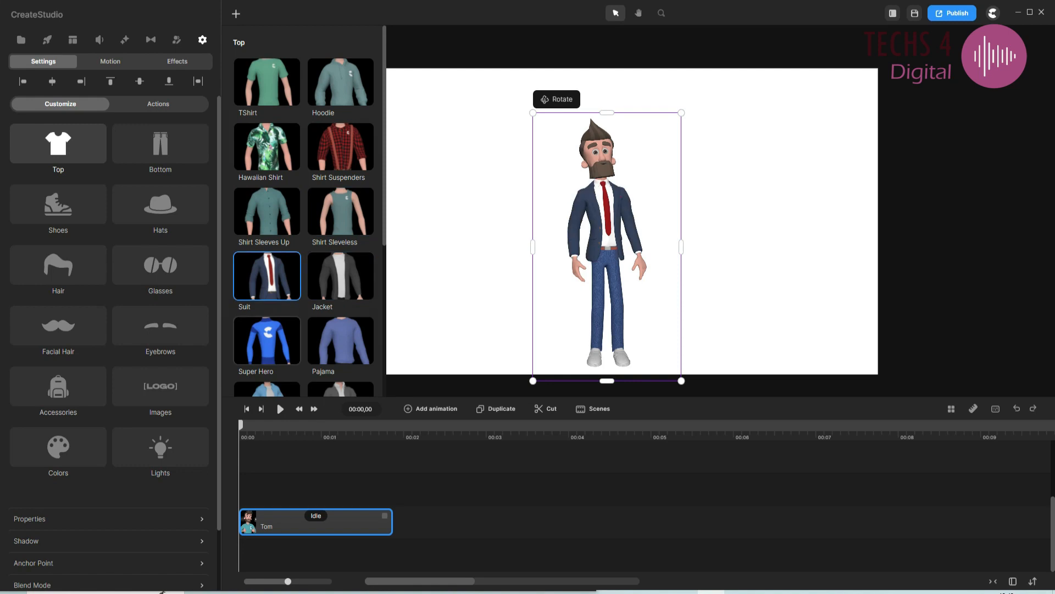
Step: Give Tom new bottom clothing, a cowboy hat, a new hairstyle and glasses
left_click(159, 146)
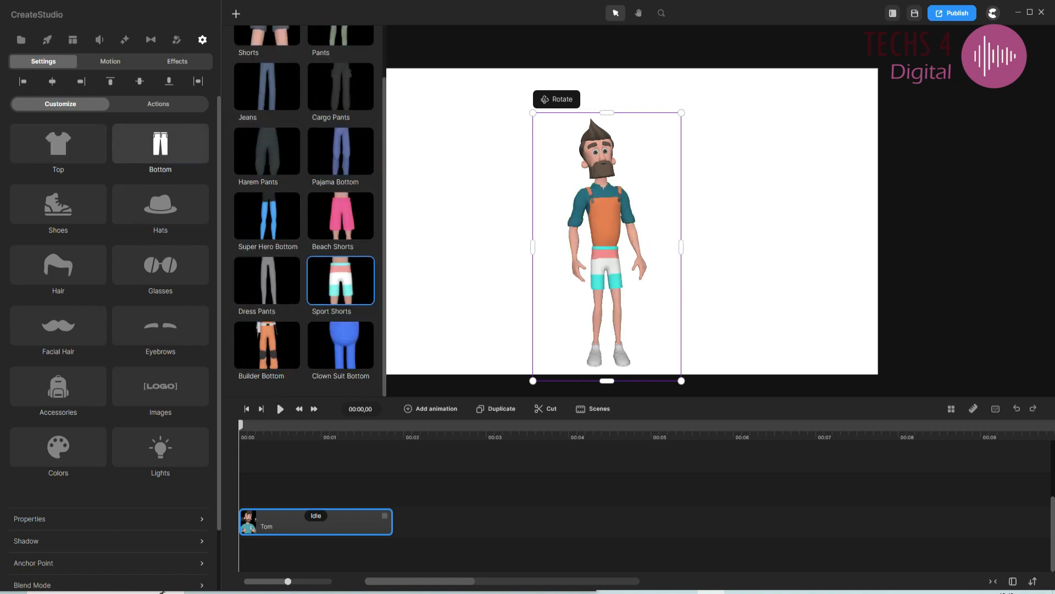
left_click(160, 204)
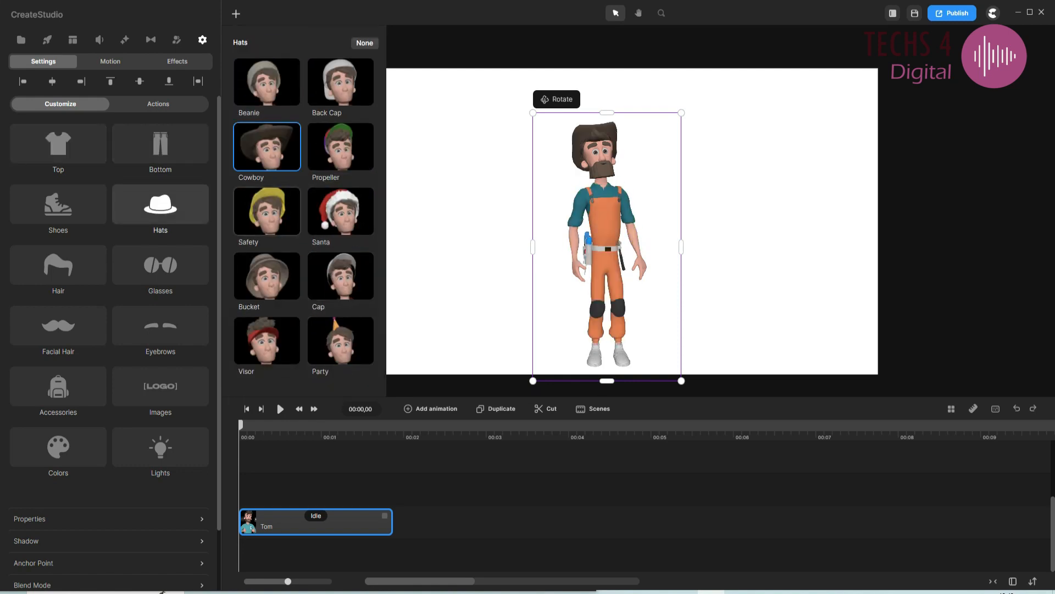
left_click(58, 264)
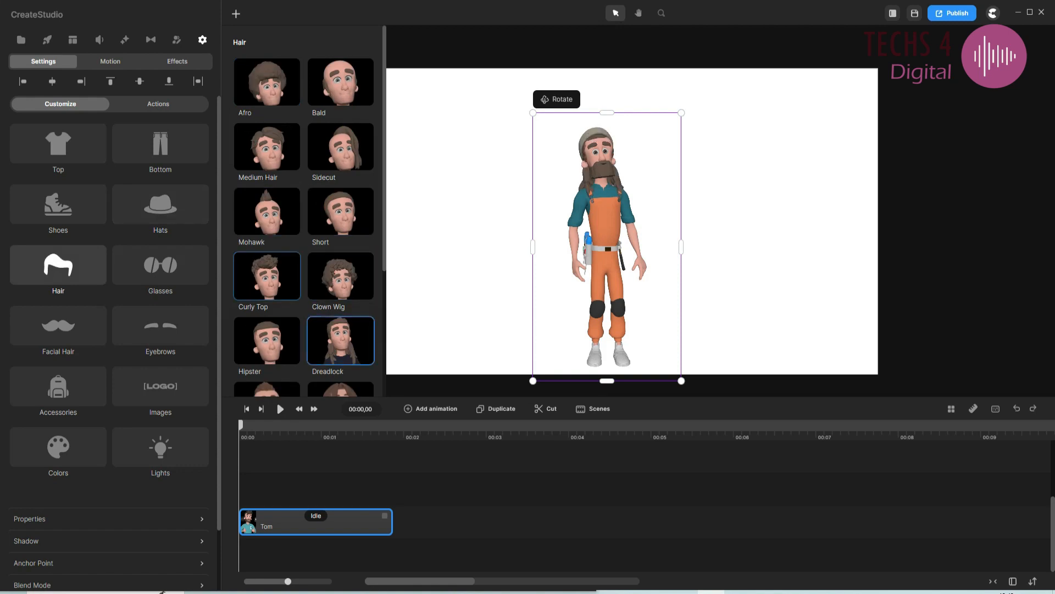
left_click(160, 264)
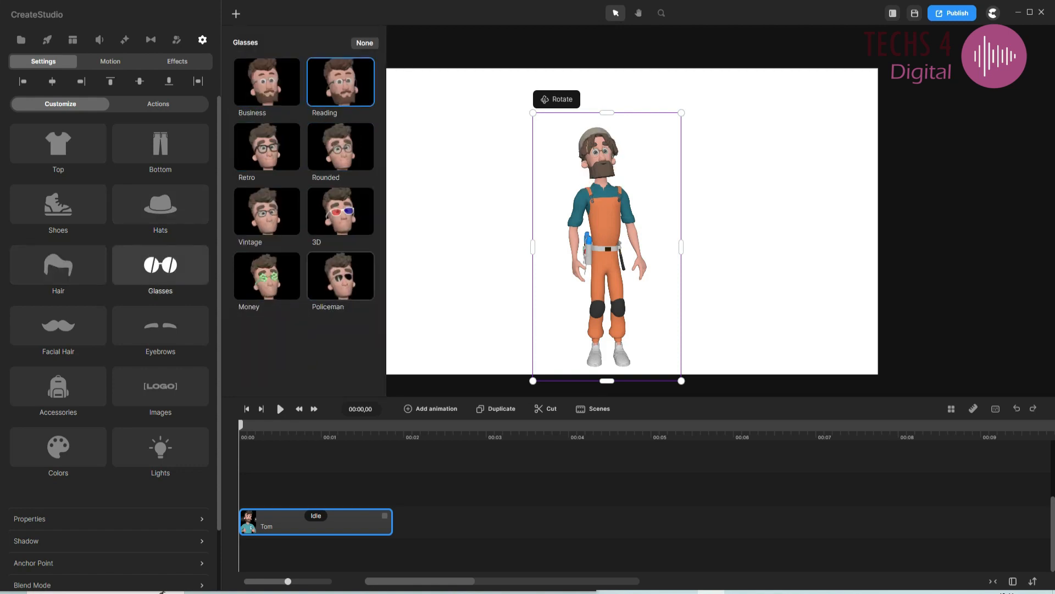
Step: Add facial hair and accessories such as gloves, a backpack and a cape to Tom
left_click(57, 324)
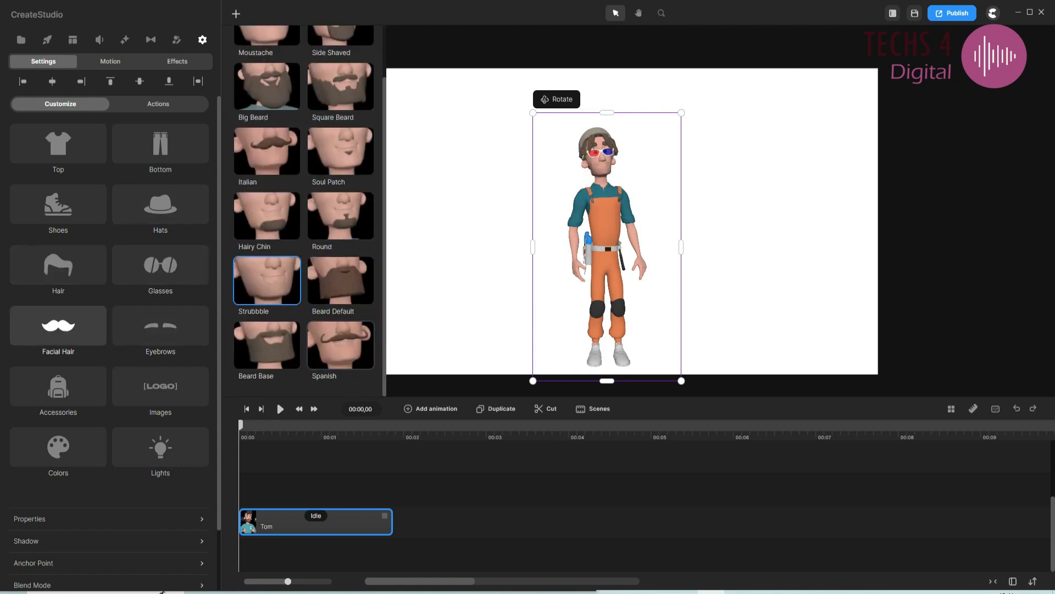
left_click(58, 386)
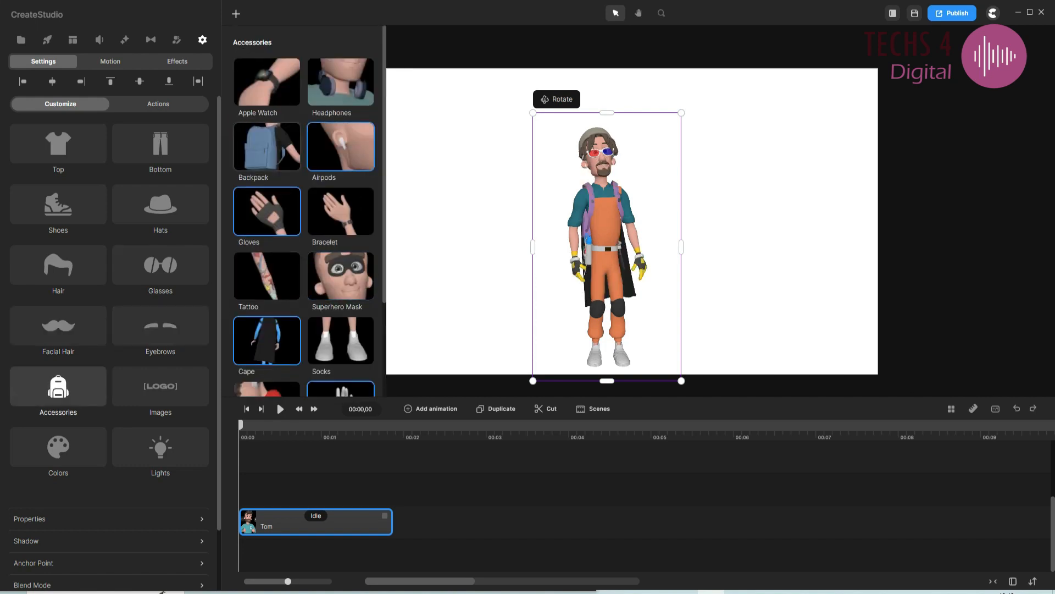
left_click(176, 39)
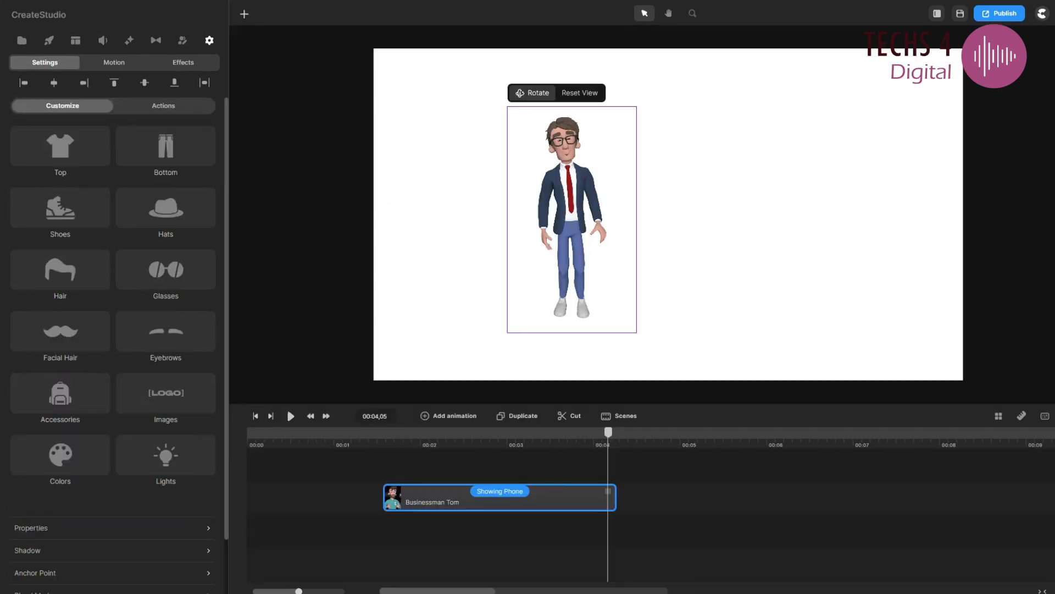
Step: Duplicate Businessman Tom and dress the copy in a pajama top, browsing its facial hair
left_click(59, 146)
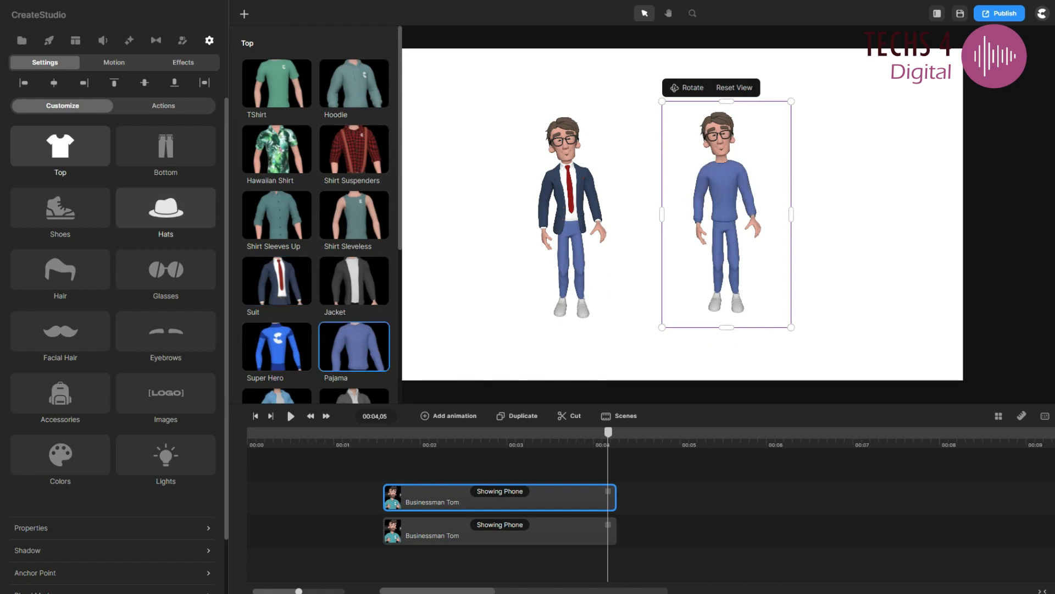
left_click(165, 269)
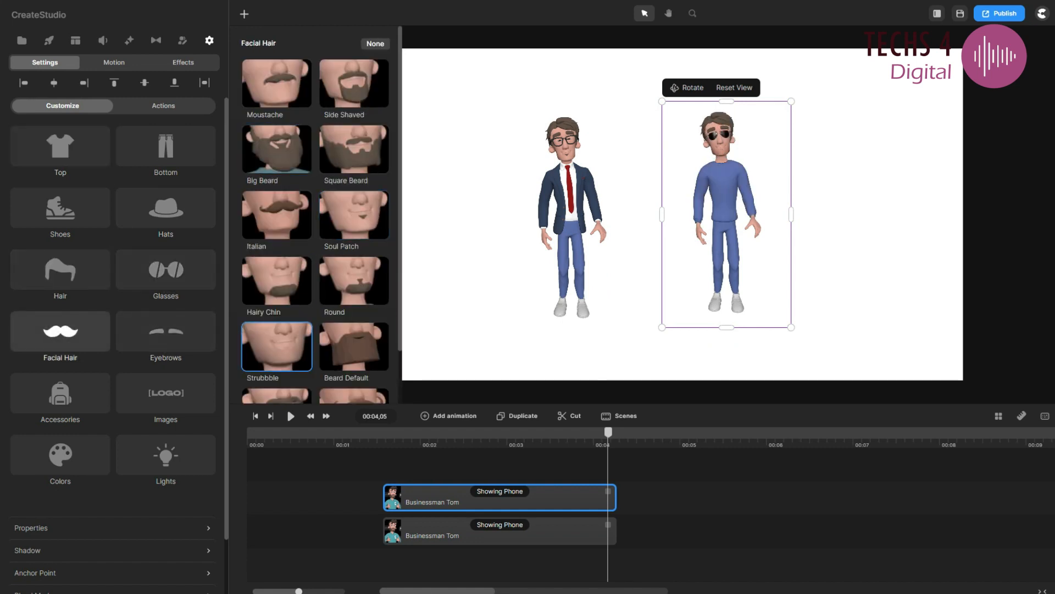
left_click(60, 139)
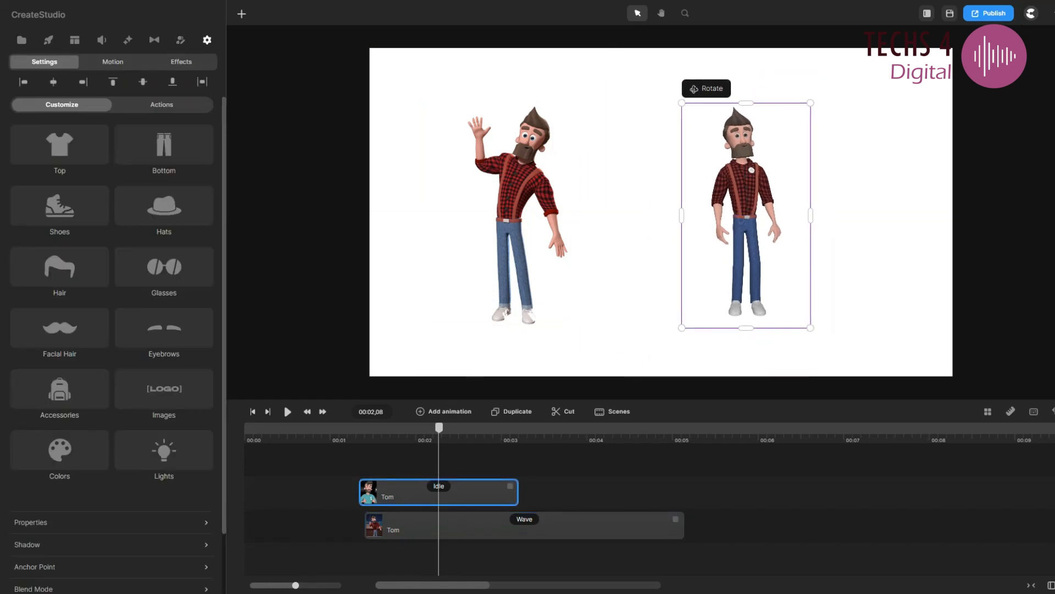
Step: Give the standing Tom character the Walking action and preview it on the timeline
left_click(522, 525)
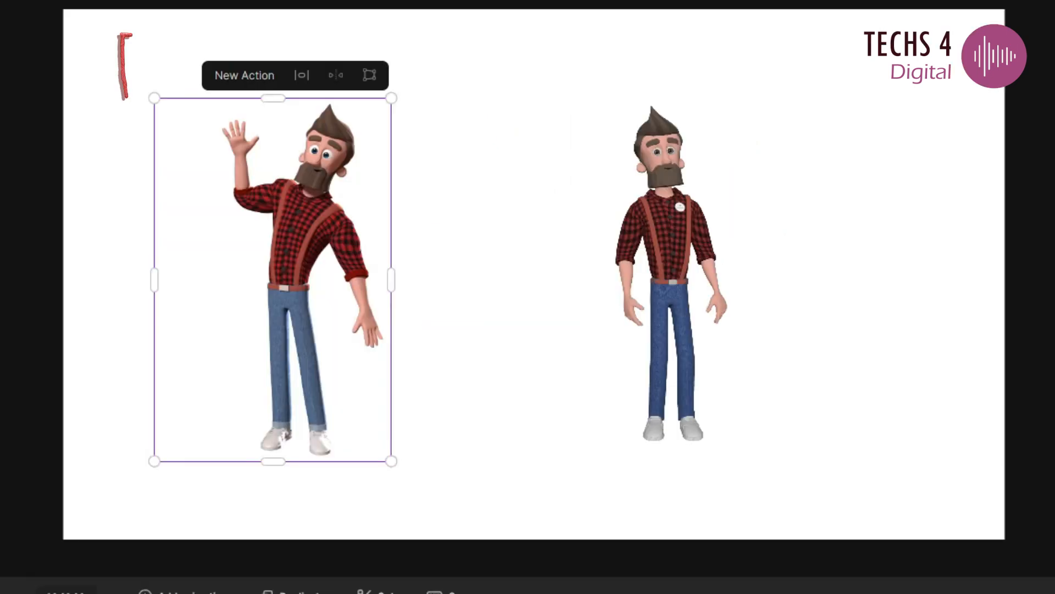
left_click(671, 276)
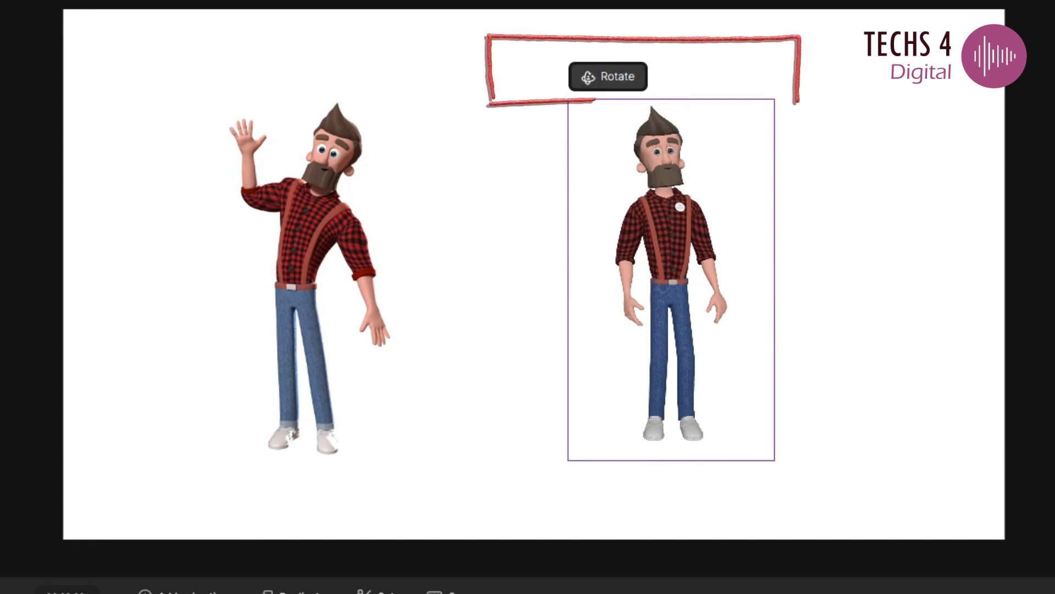
left_click(608, 76)
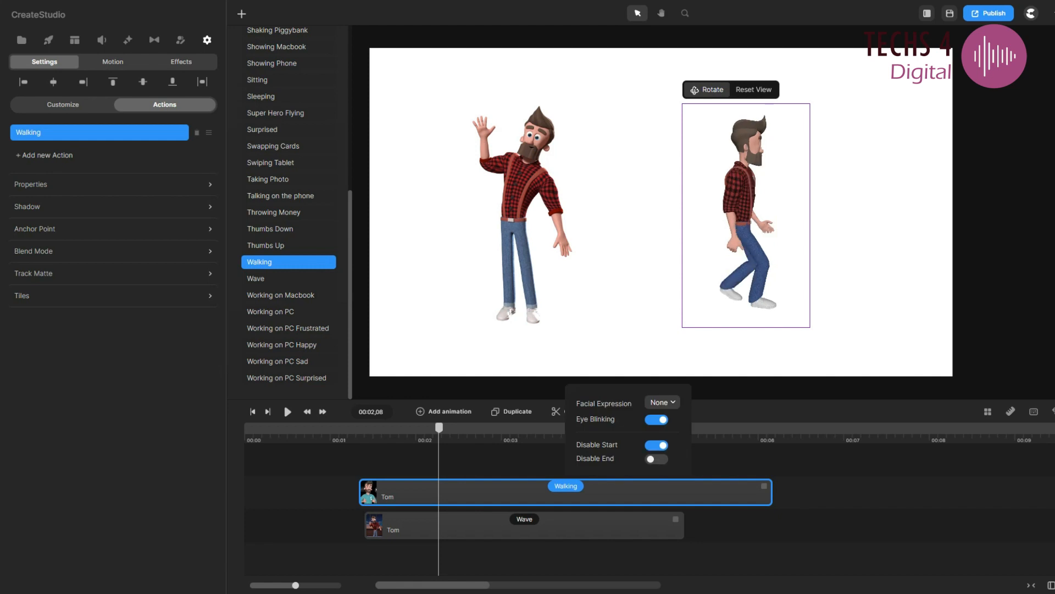
left_click(287, 411)
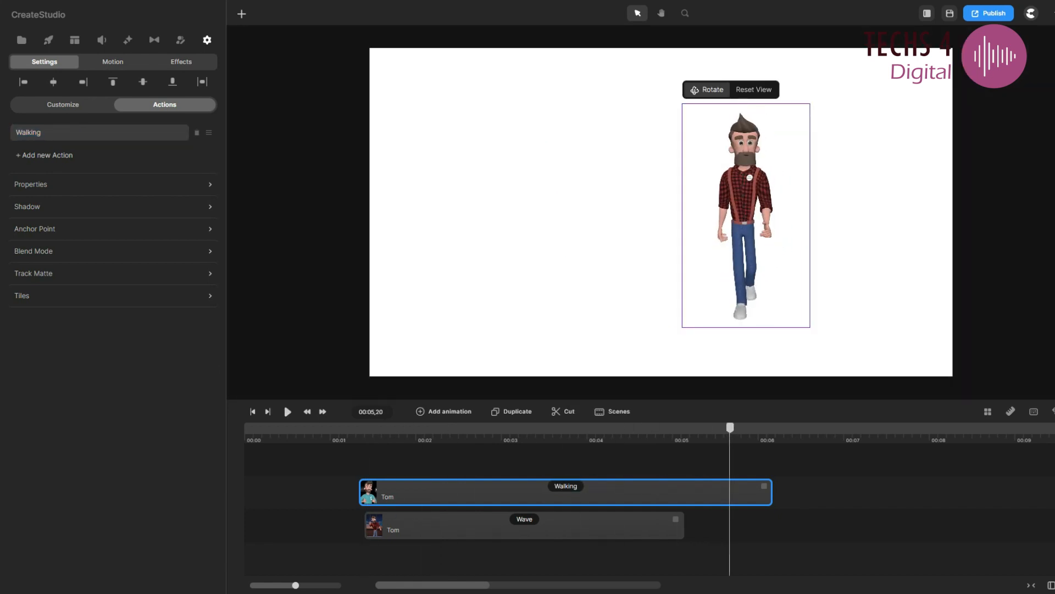
left_click(524, 529)
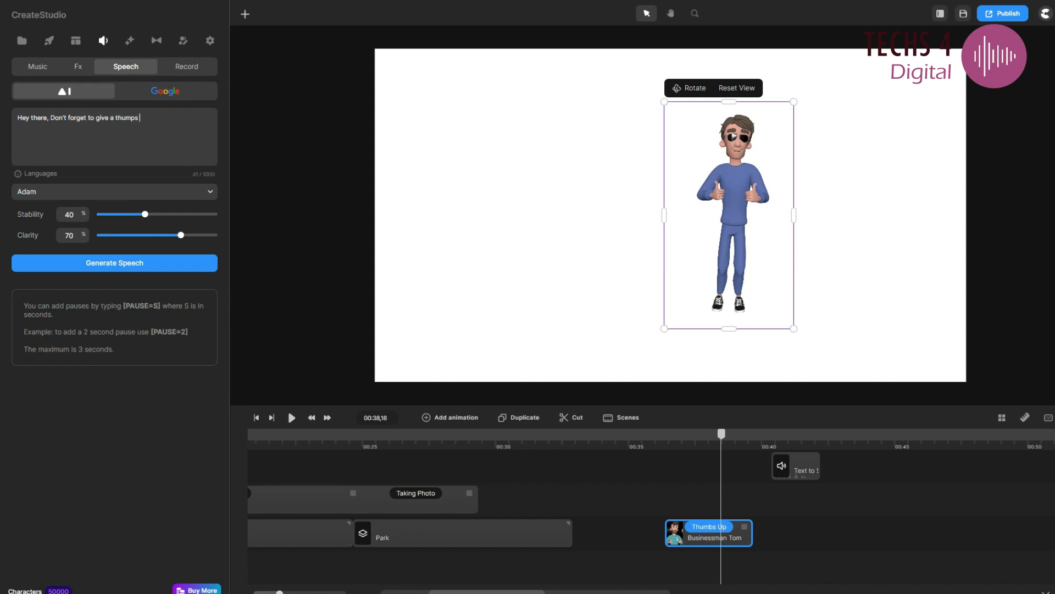
Step: Finish the script 'Don't forget to give a thumbs up to the video', generate the speech and add the clip
type("up to the video")
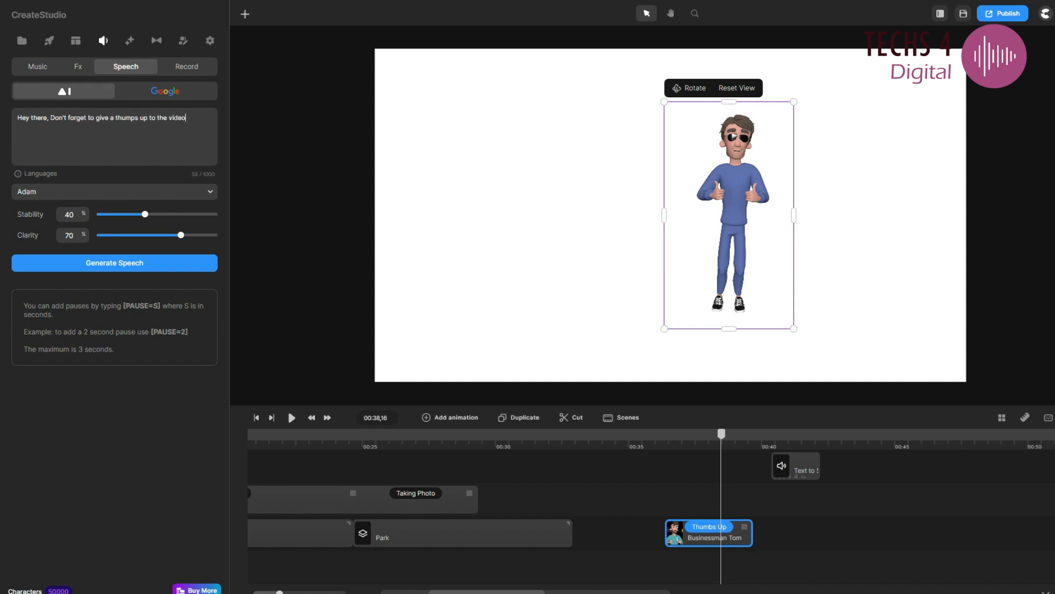
left_click(22, 41)
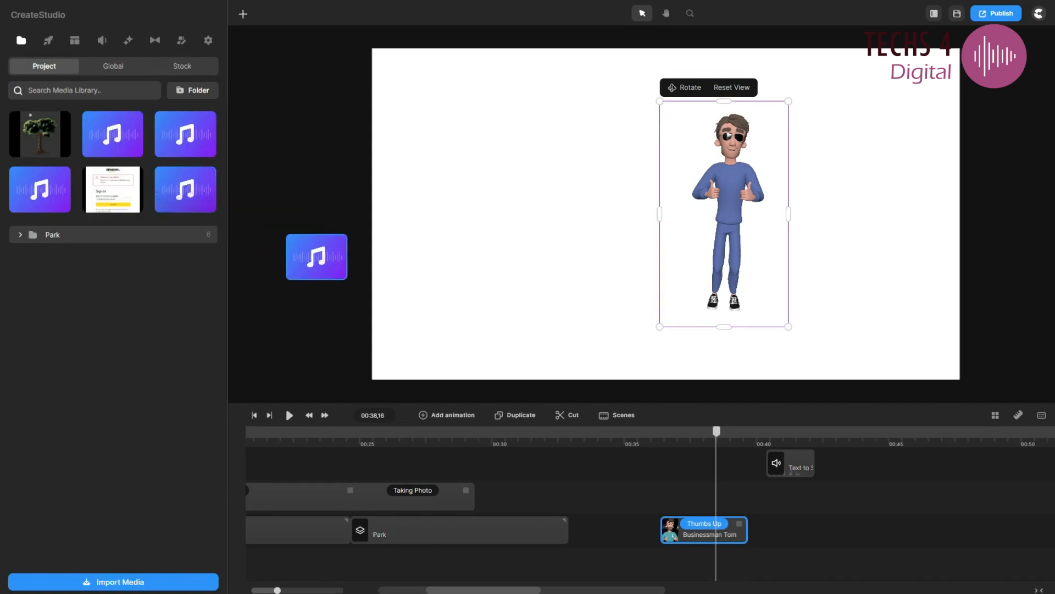
left_click(702, 496)
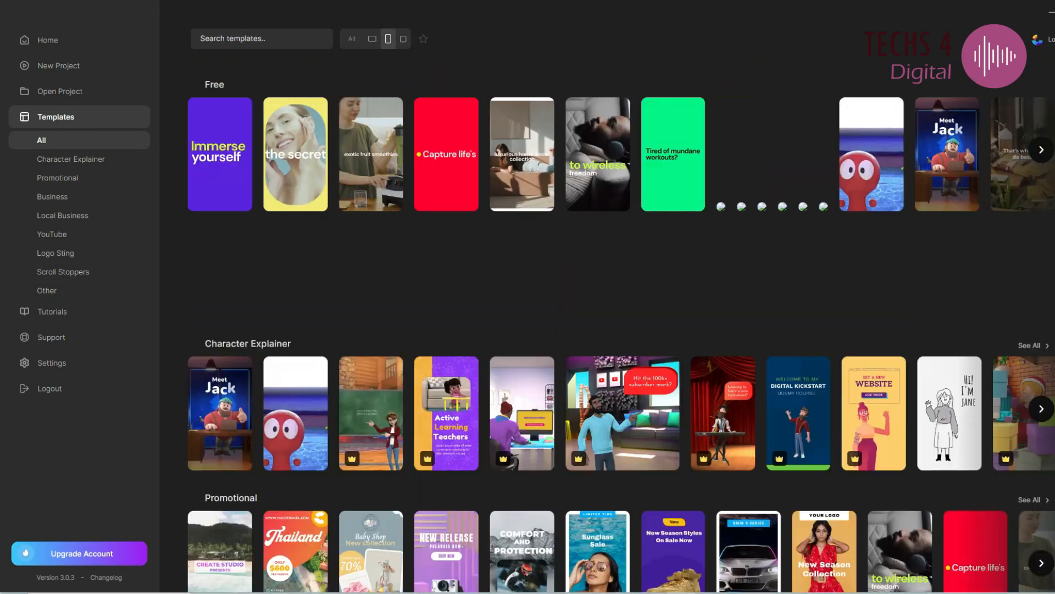
Step: Leave Templates for Settings and confirm the Import of data from another installation
scroll("down", 3)
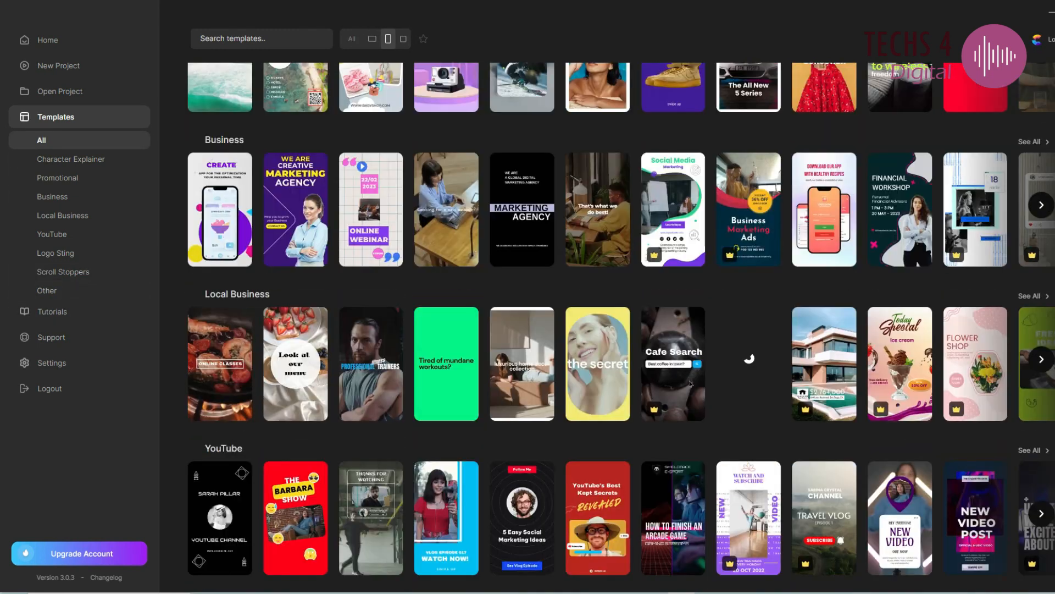
left_click(47, 39)
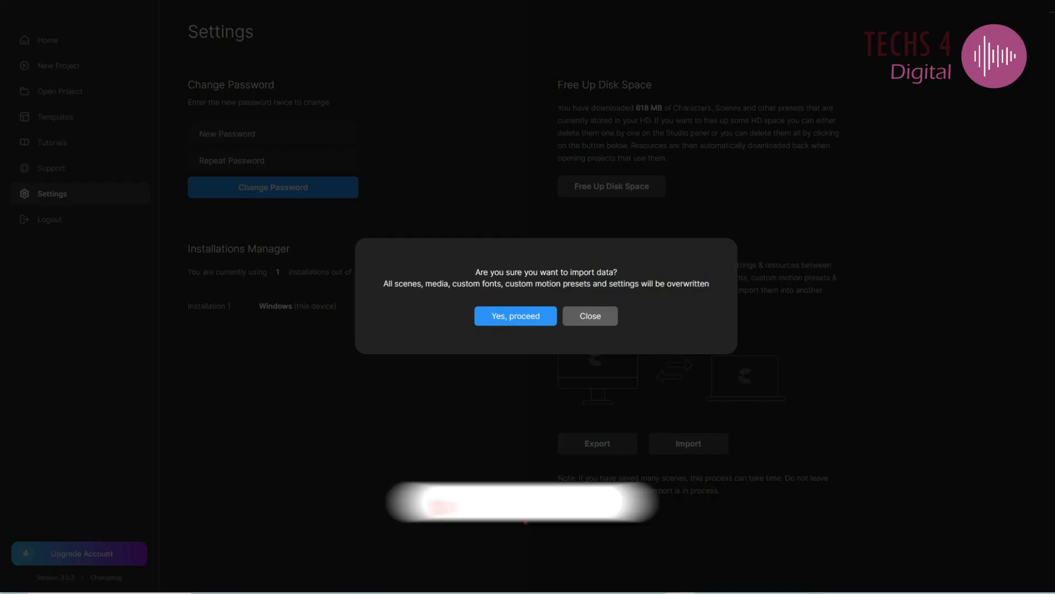
left_click(588, 315)
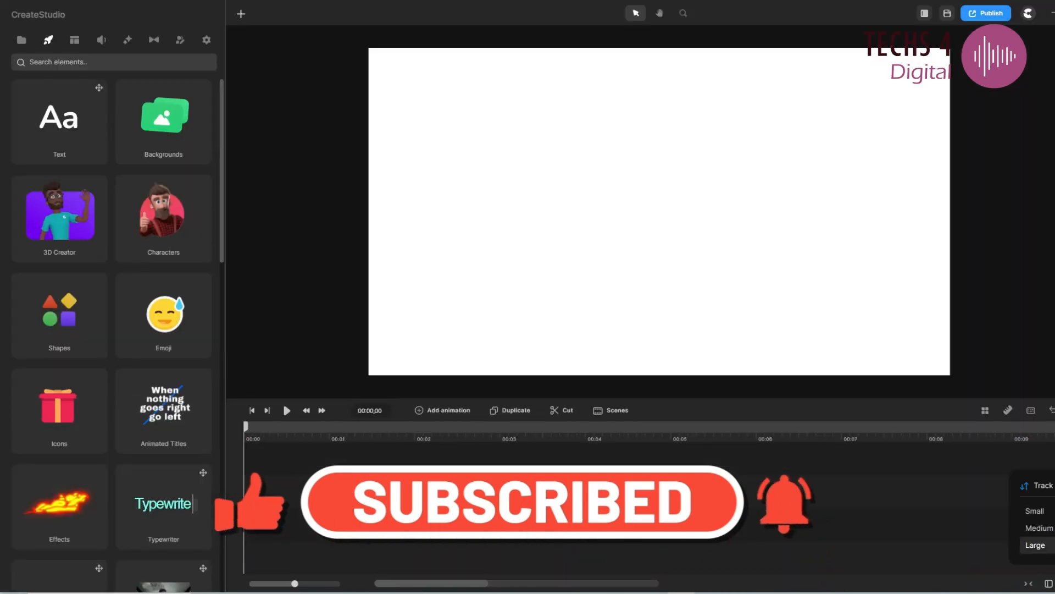
Step: Show the Characters collection (Santa, Elf, Jack) in the Elements panel and browse it
left_click(162, 218)
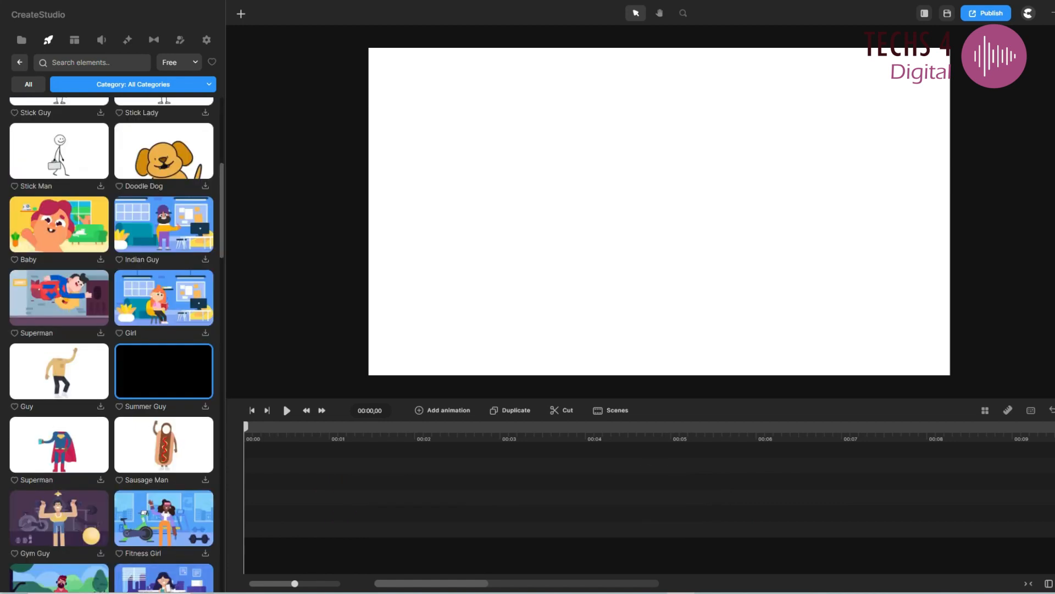
scroll("down", 3)
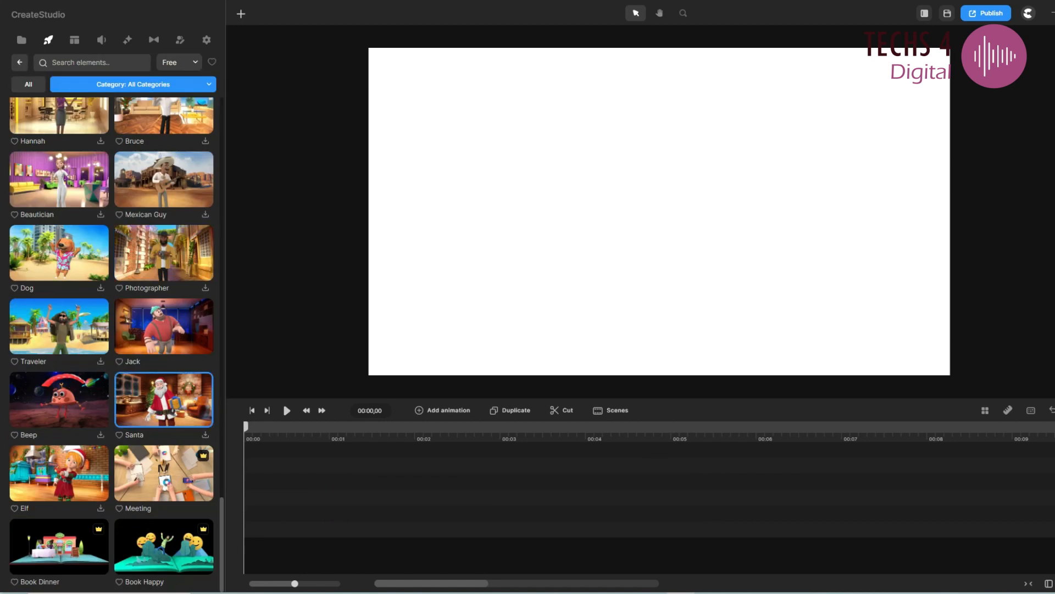